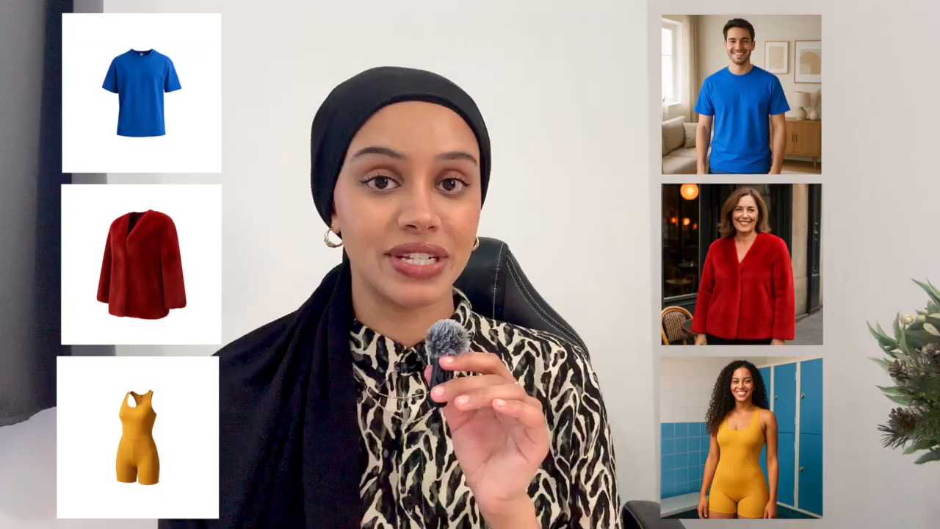
Send the blue t-shirt asset to product video generation with Video output selected
left_click(141, 100)
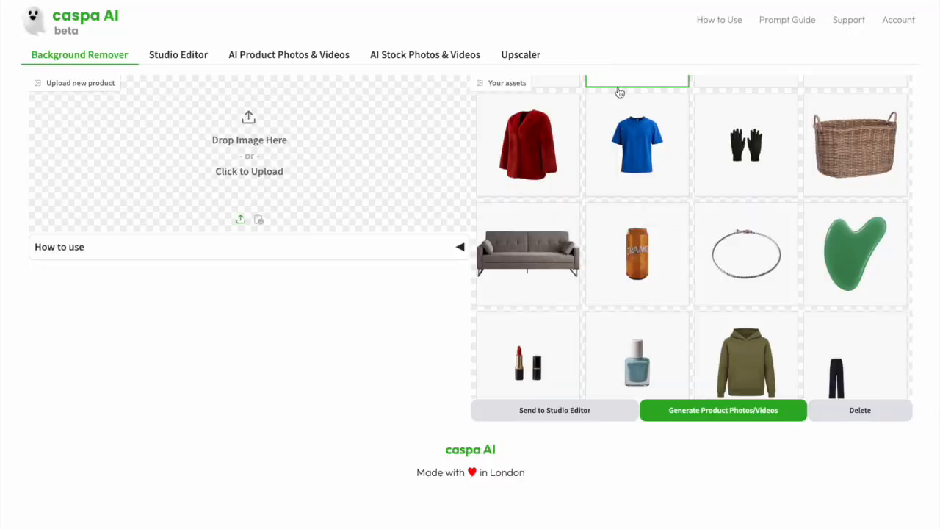
left_click(638, 144)
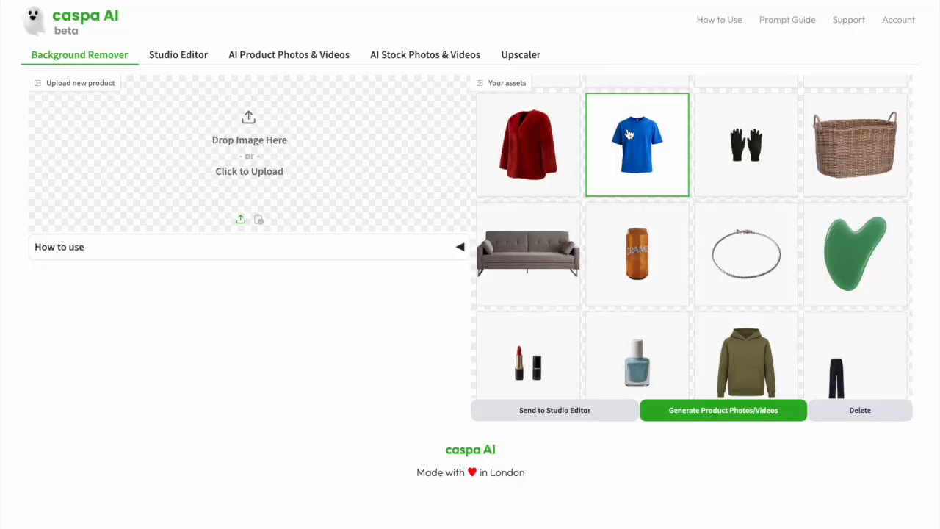
left_click(638, 144)
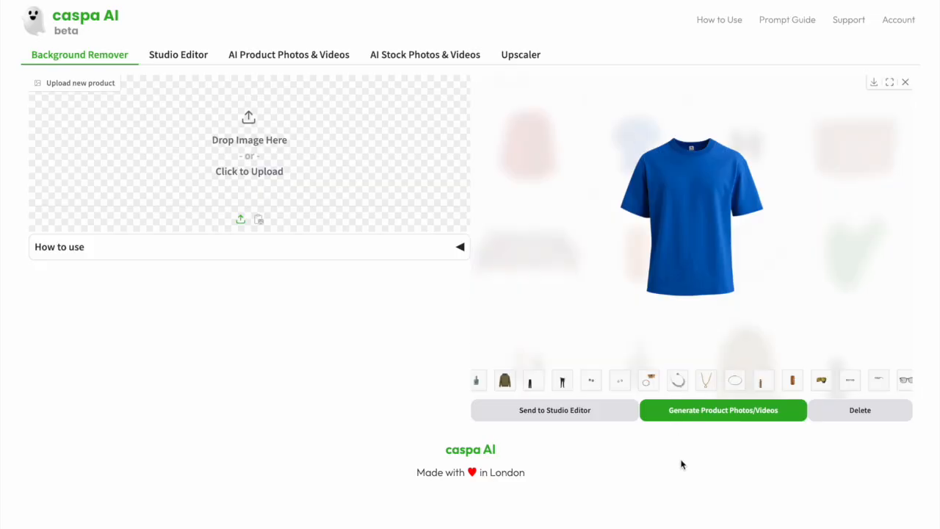
left_click(288, 54)
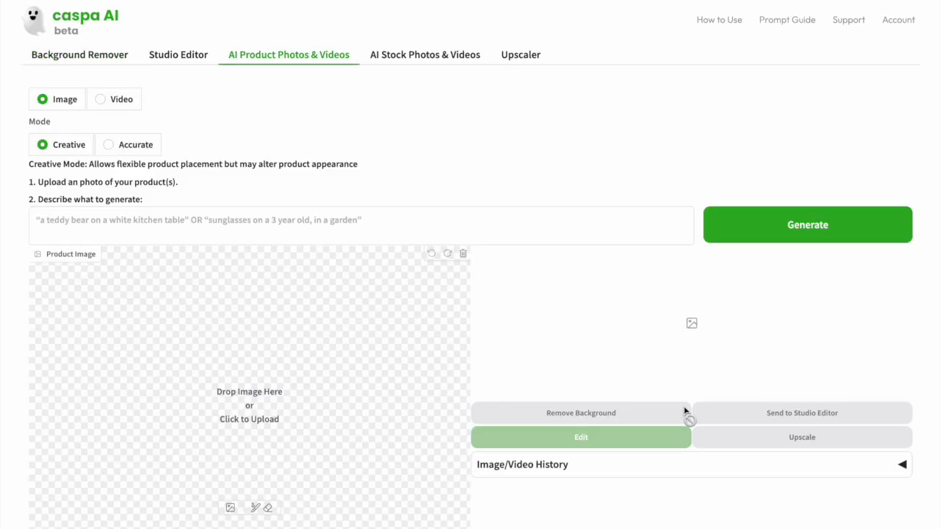
left_click(100, 99)
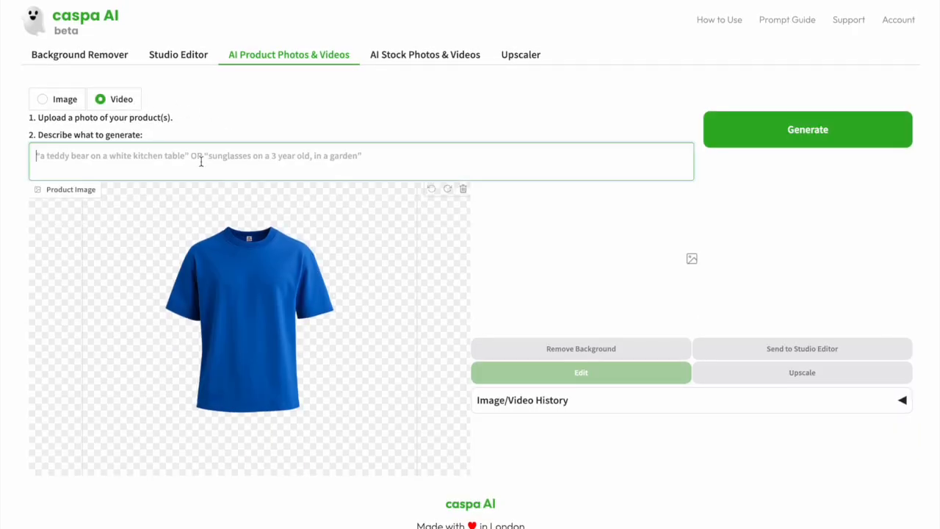
Write the prompt: blue t-shirt on a man in a modern living room, daylight, full body, turning around to the back
type("this blue t-shirt on a 25 year old man, smiling,")
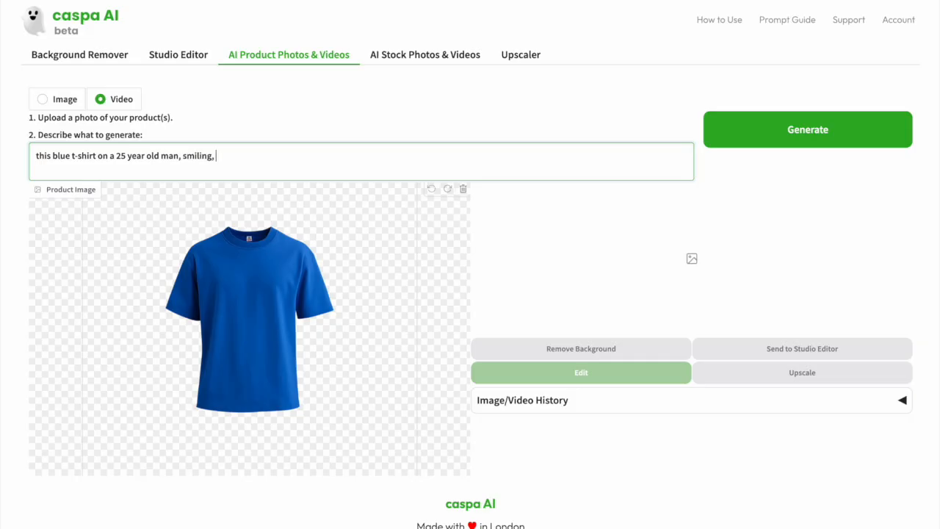
type("in a modern living room, neutral")
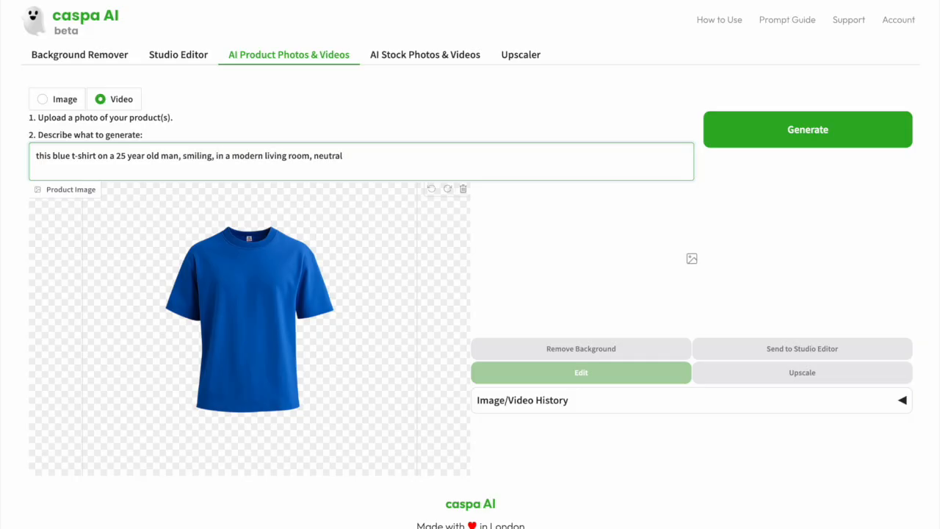
type("daylight, showing his full body")
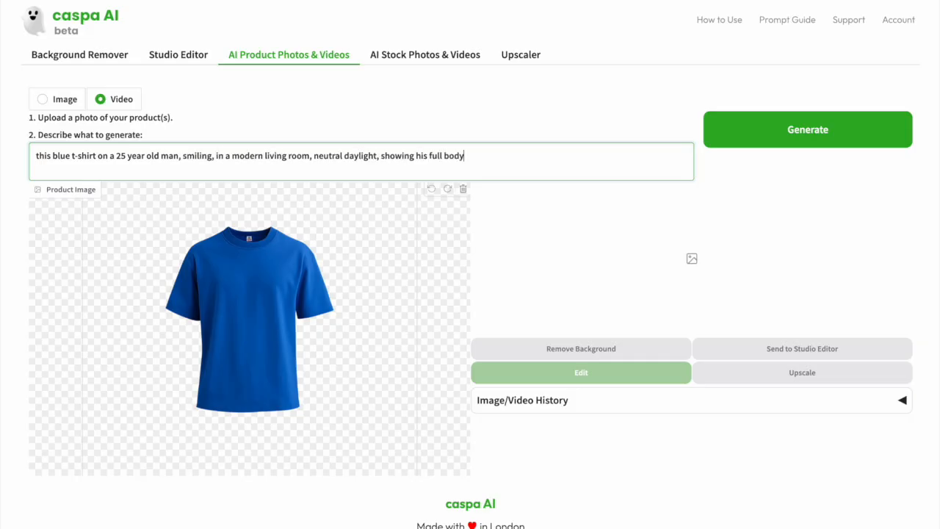
type(", facing the front and turning around in 360 motion very slowly")
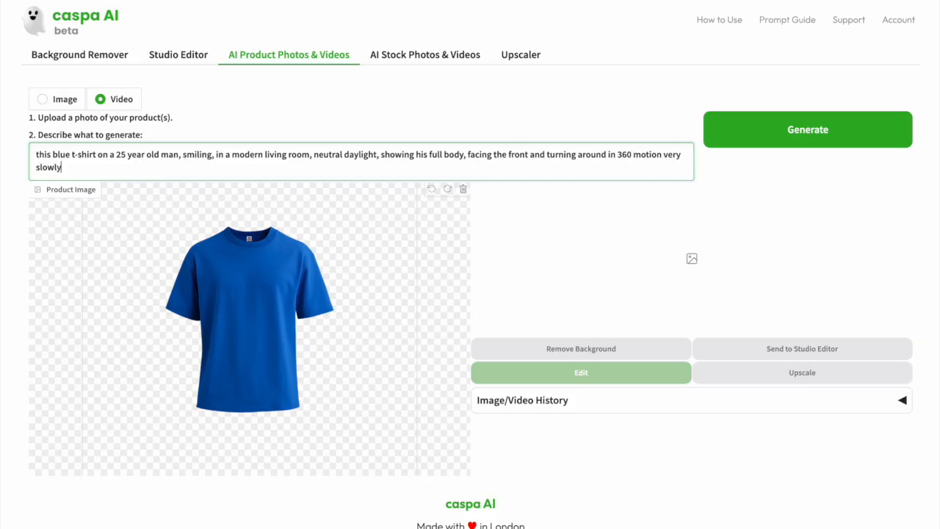
type("to the back")
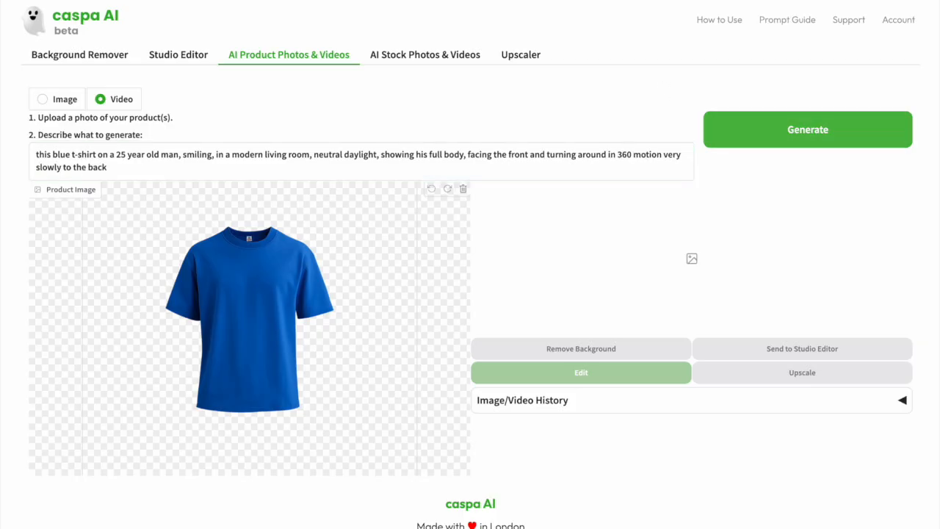
left_click(807, 129)
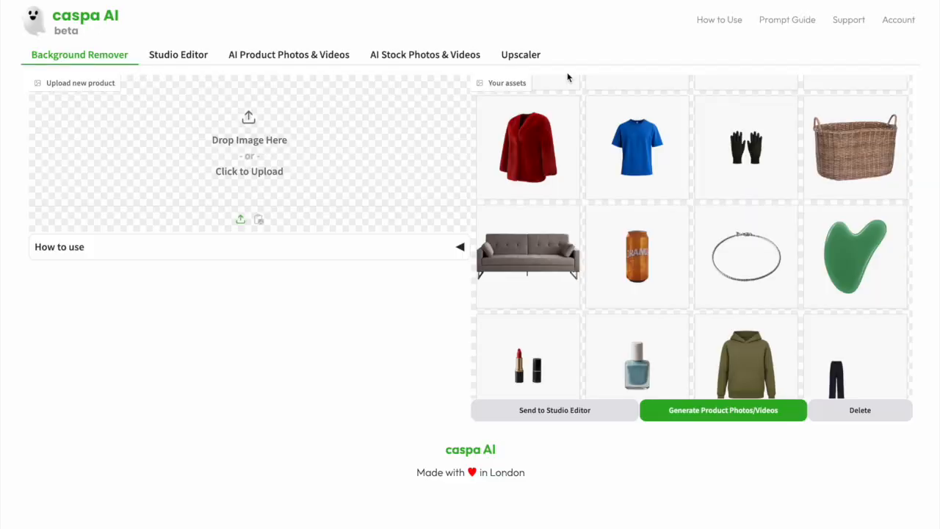
mouse_move(546, 119)
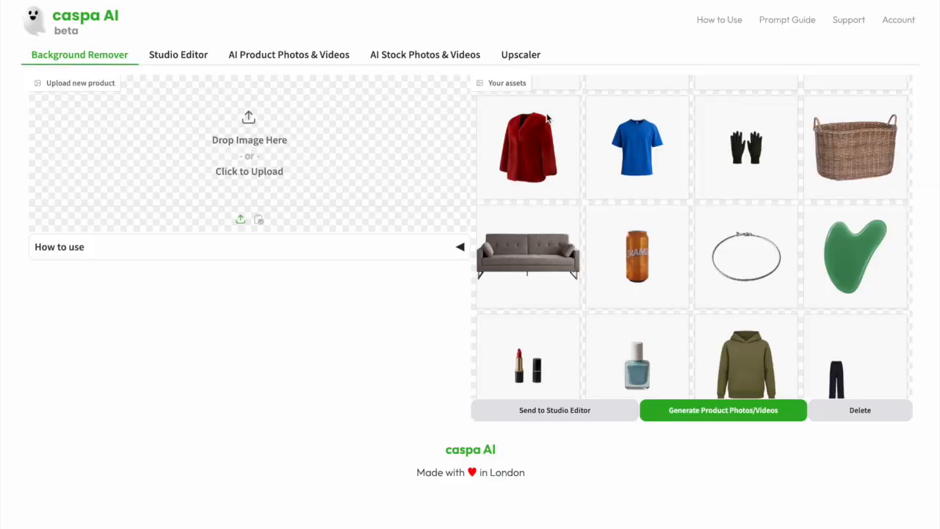
Send the red fur coat asset to product video generation with Video output selected
left_click(527, 147)
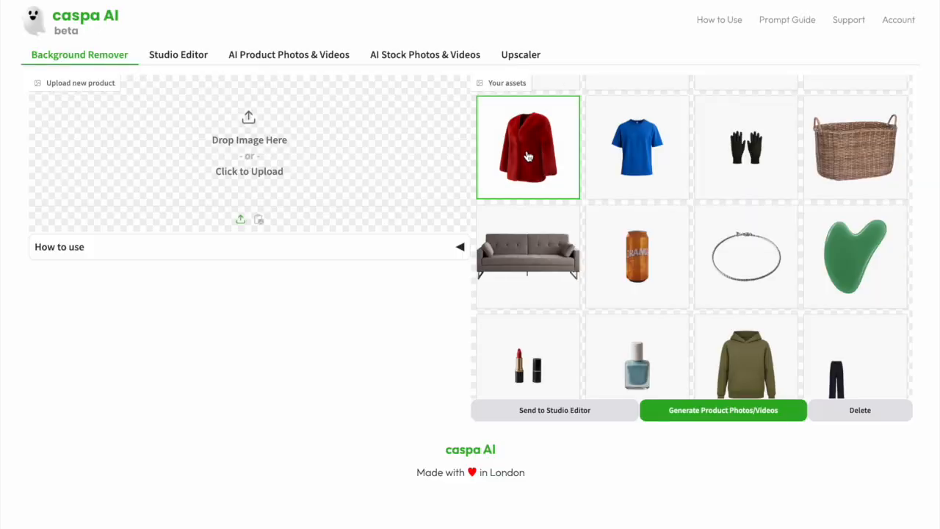
left_click(528, 147)
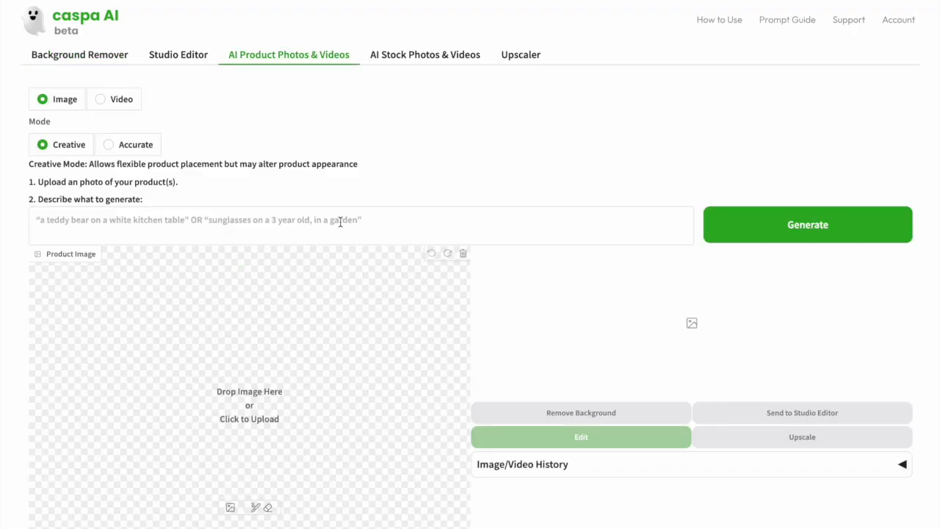
left_click(100, 100)
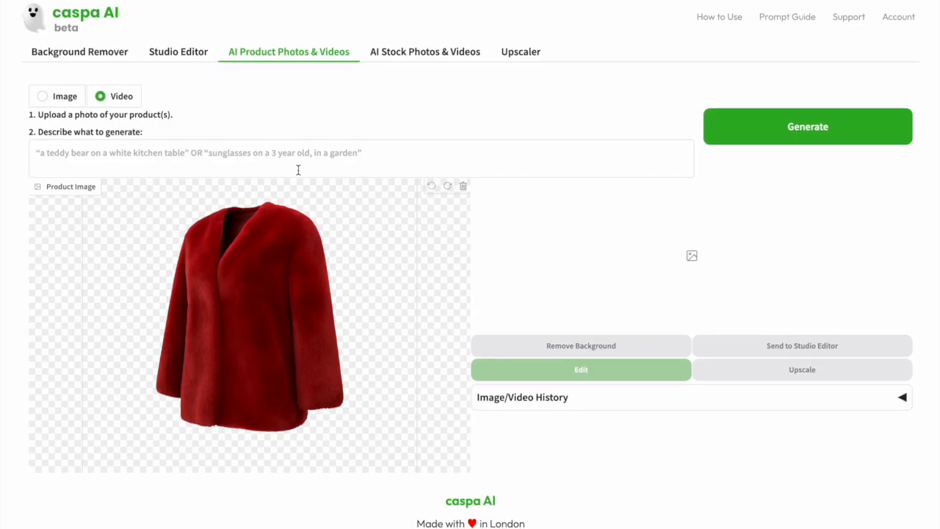
Write the prompt: short fur coat on a 40-year-old tanned woman, full body, black trousers, and generate
type("this short fur coat on a 40")
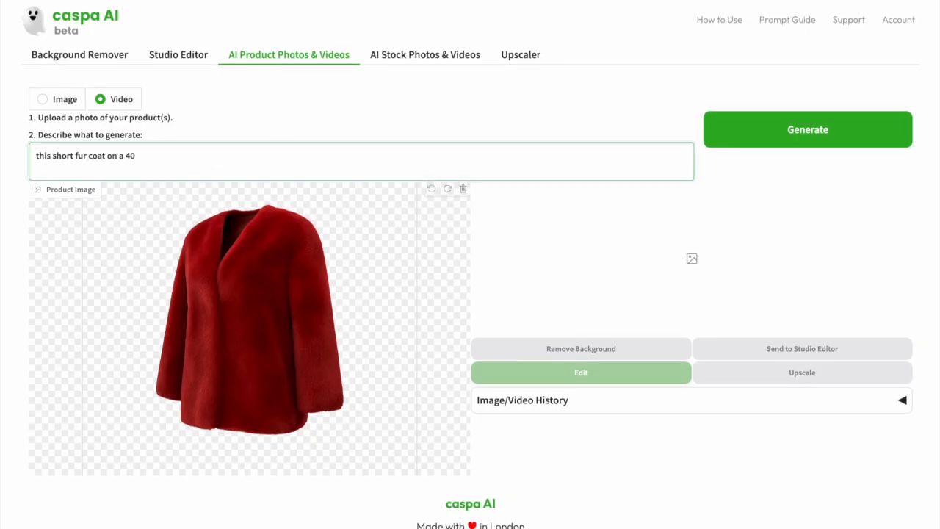
type("year old woman, tanned skin, full body")
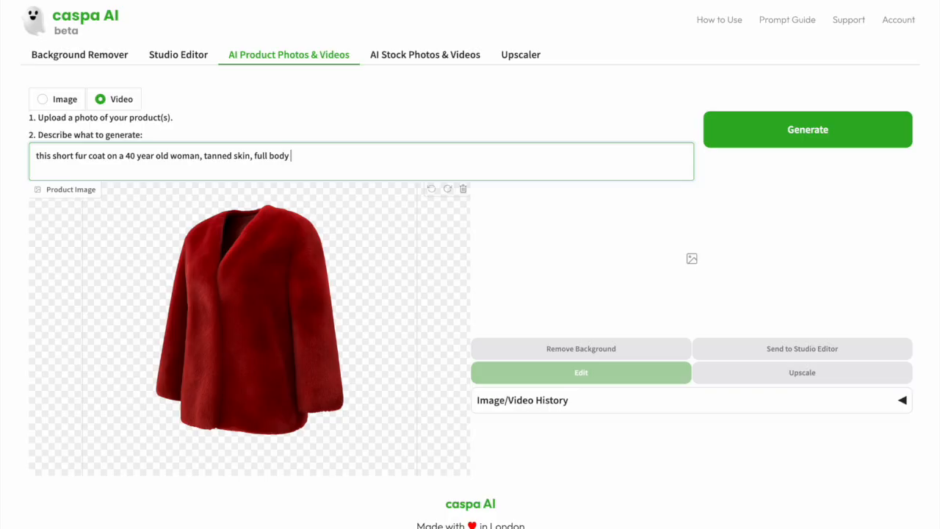
type("shot, black trousers, ou")
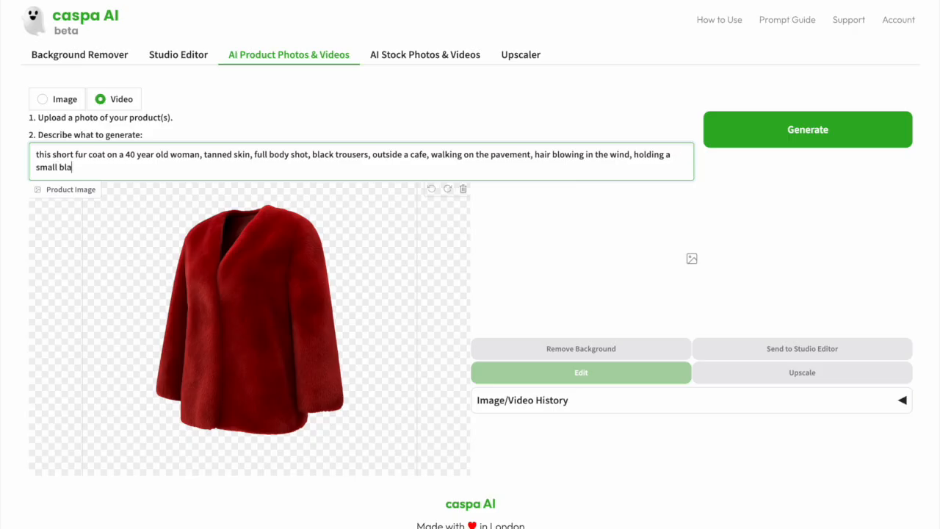
left_click(807, 129)
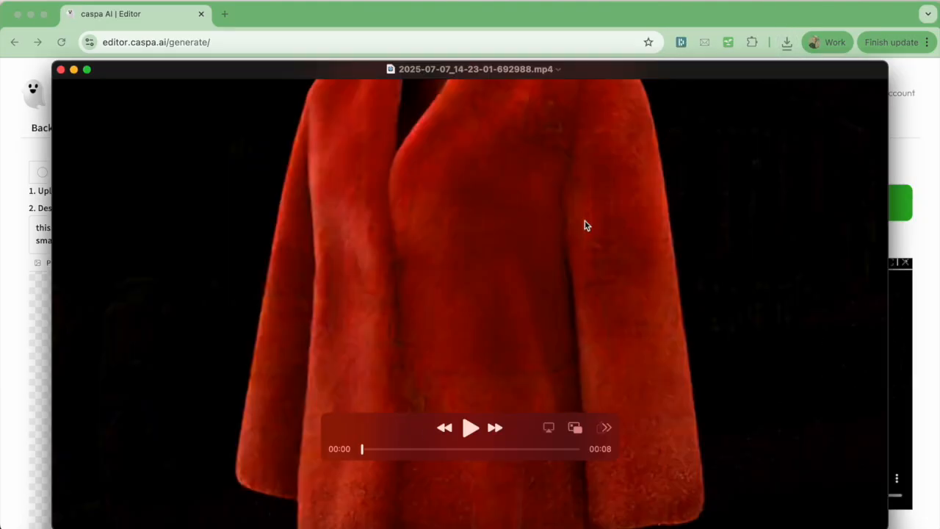
Play the generated fur coat clip
left_click(470, 427)
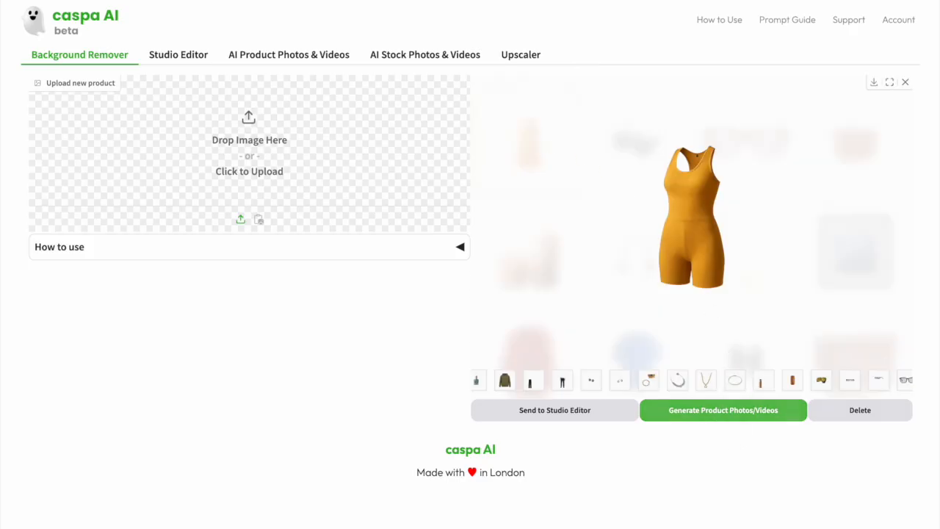
Generate a swimsuit video from a prompt of a smiling woman in a swim cap walking around a pool edge
left_click(288, 54)
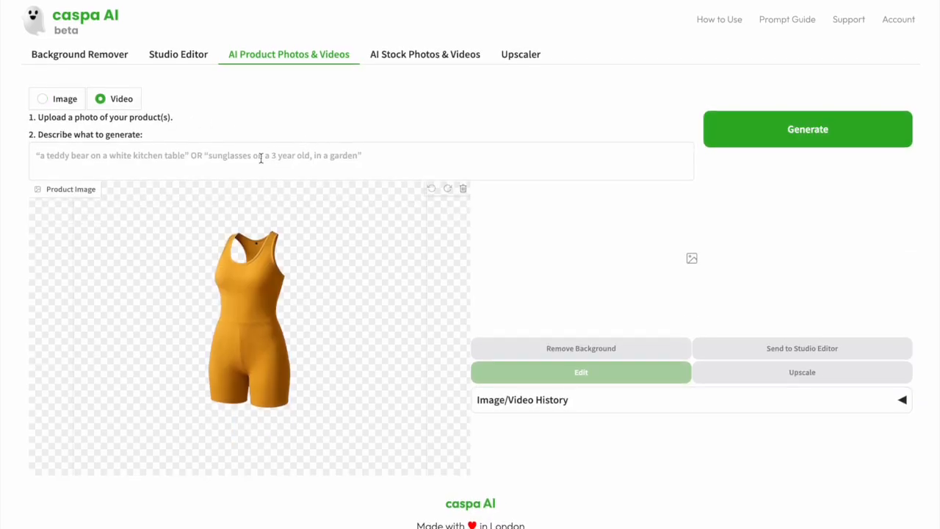
type("this exact swimming costumer on a 30 year old woman")
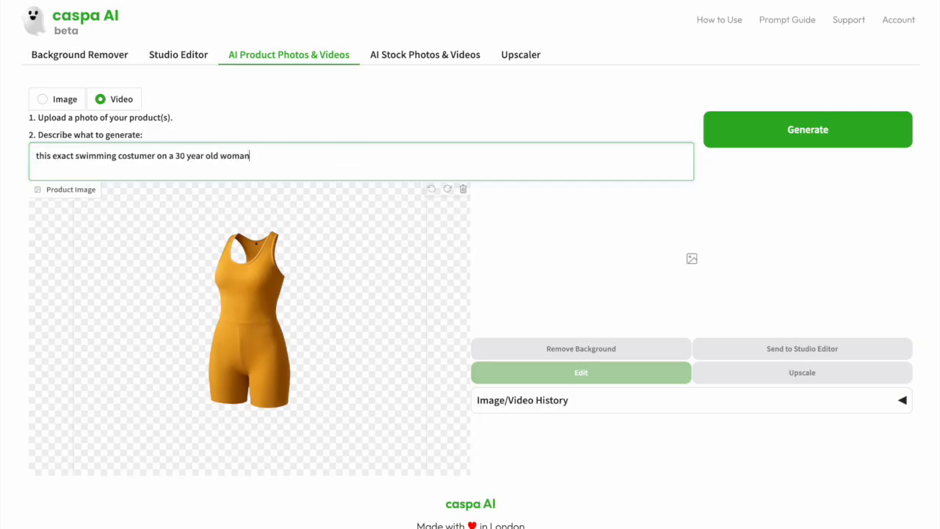
type(", smiling, wearing a swim cap,")
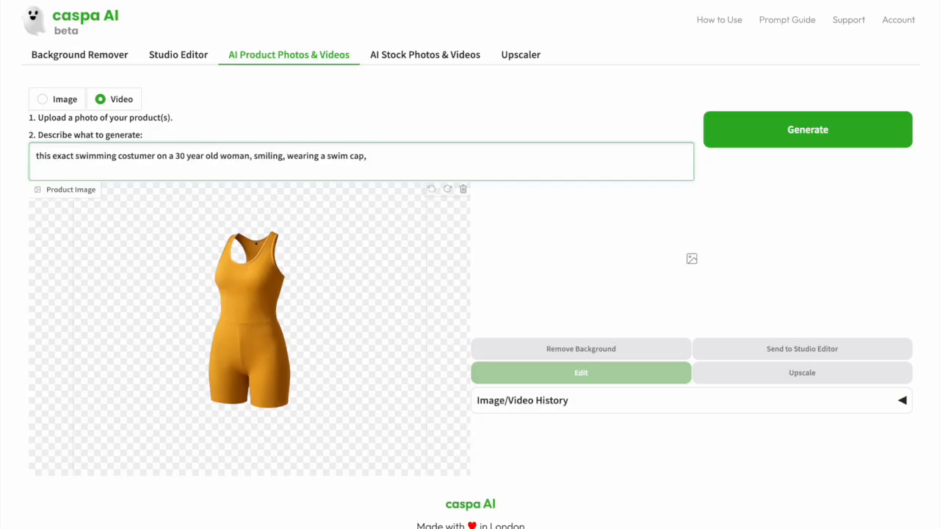
type("full body, walking around the edge of a swim")
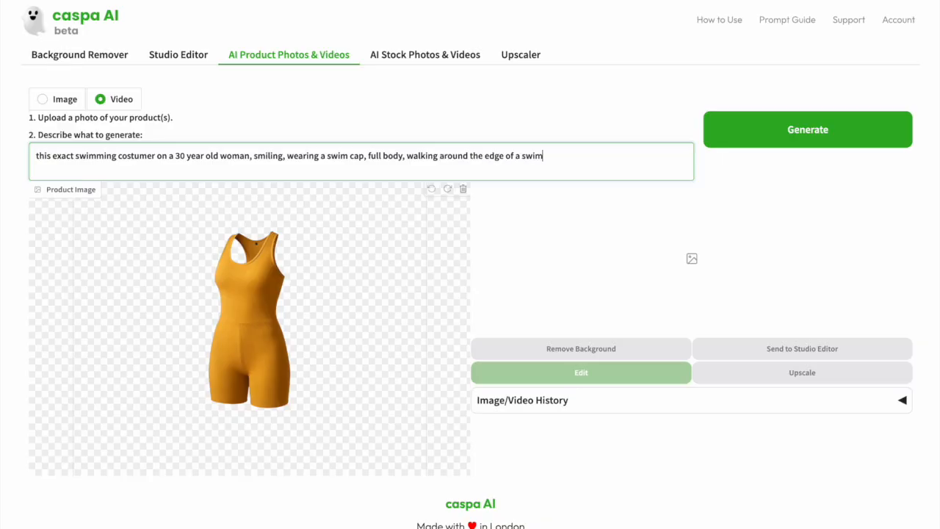
left_click(808, 129)
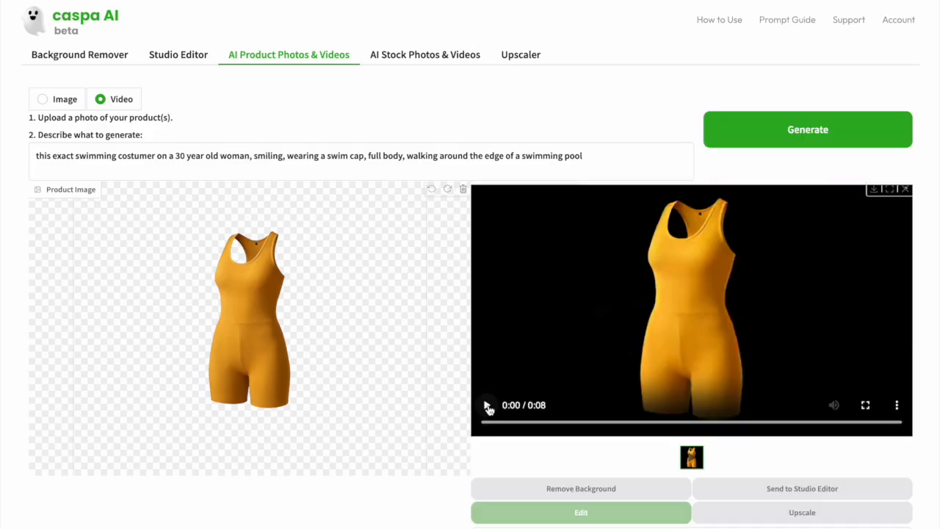
left_click(487, 405)
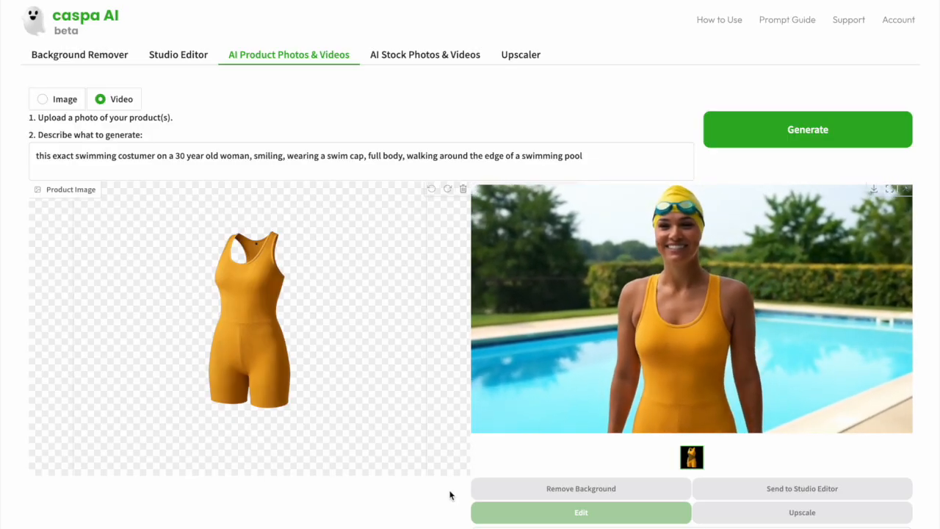
left_click(690, 308)
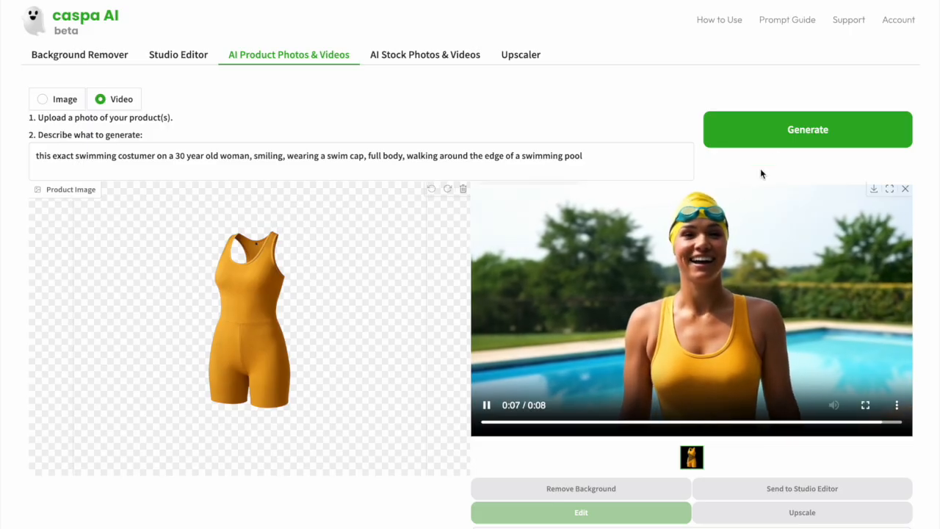
left_click(806, 129)
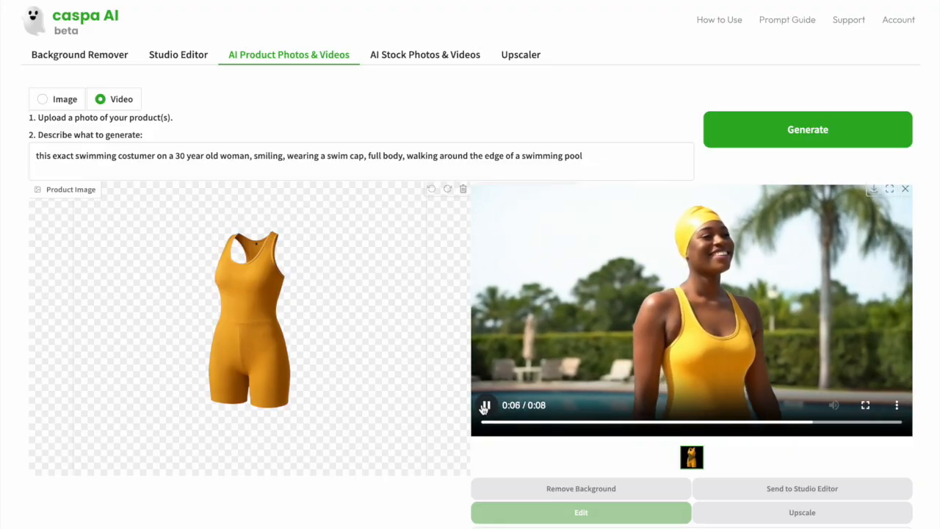
left_click(485, 405)
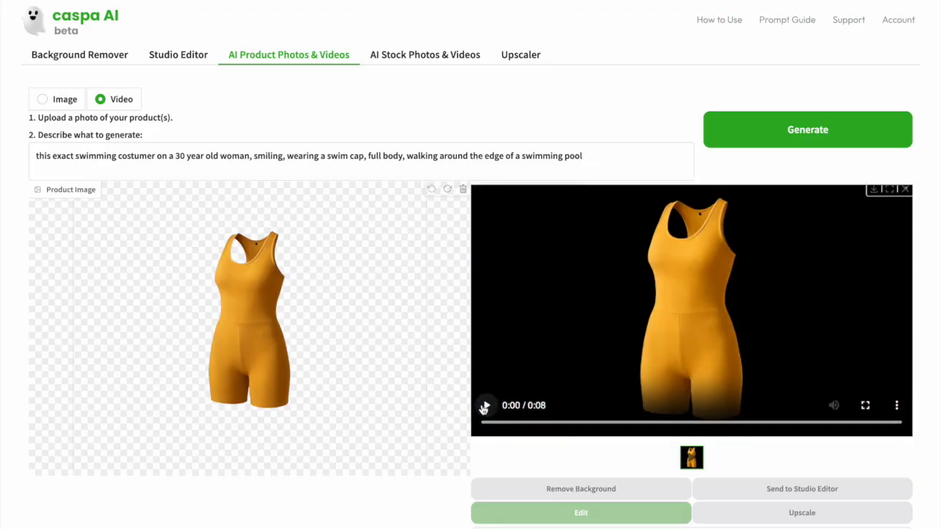